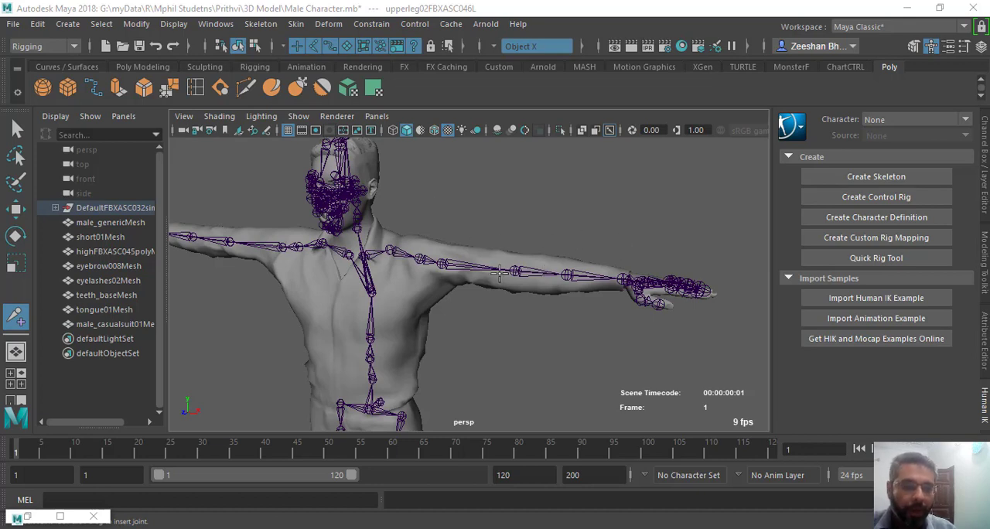
pyautogui.moveTo(333, 284)
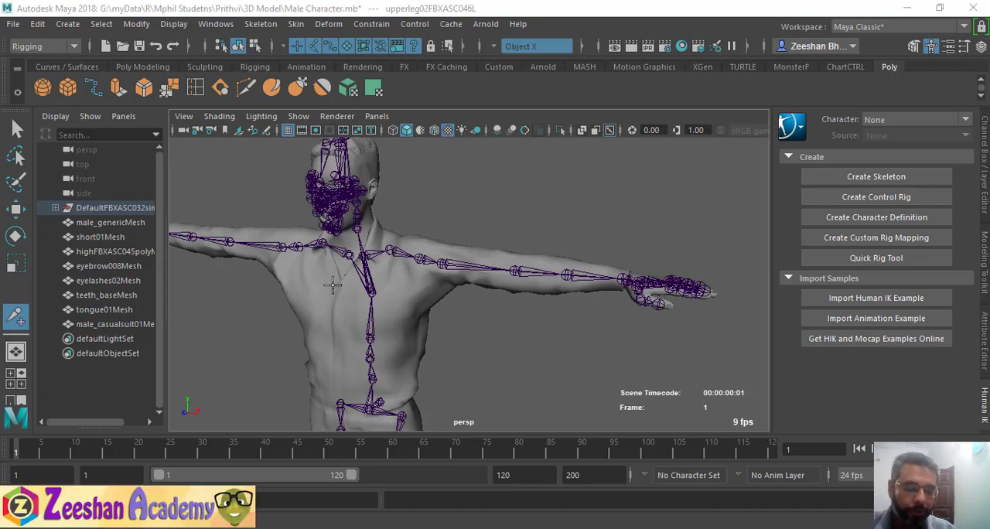
pyautogui.moveTo(379, 304)
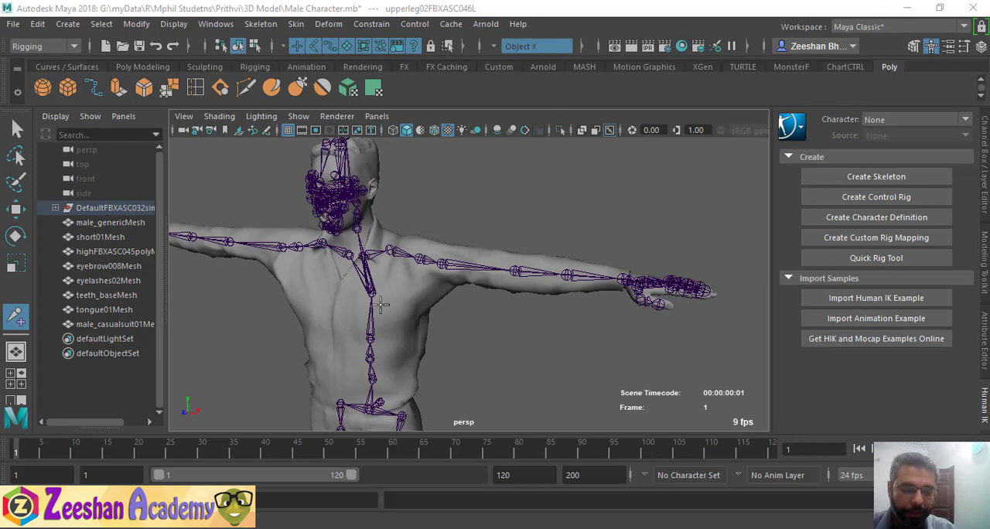
pyautogui.moveTo(519, 301)
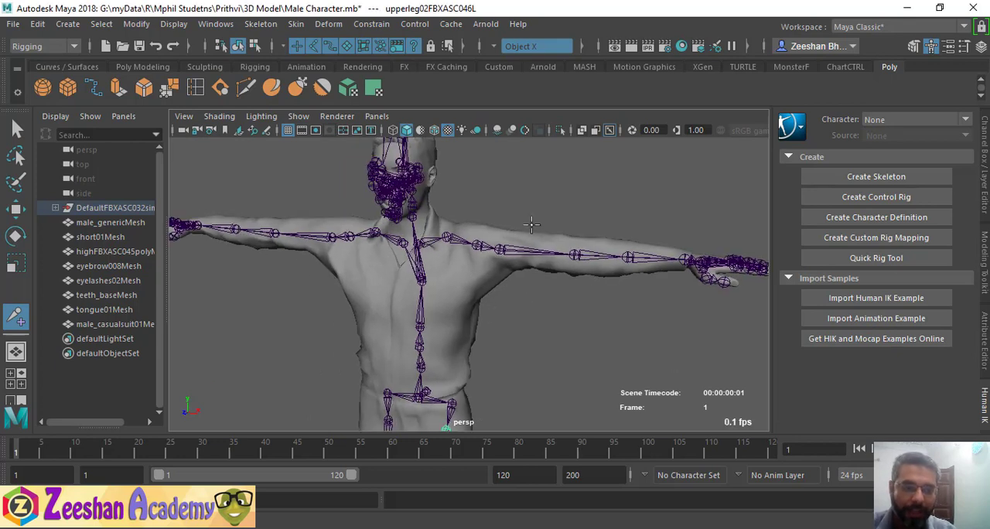
pyautogui.moveTo(590, 282)
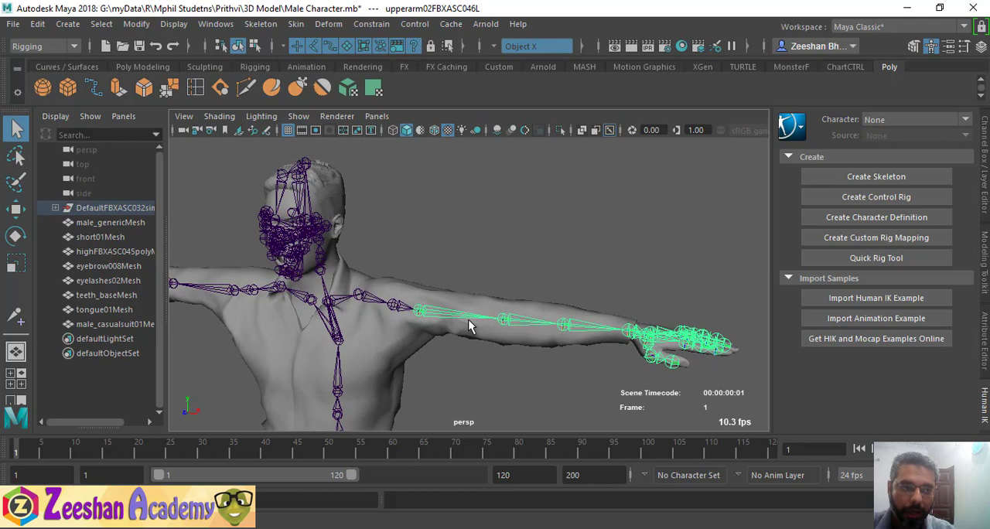
pyautogui.moveTo(560, 343)
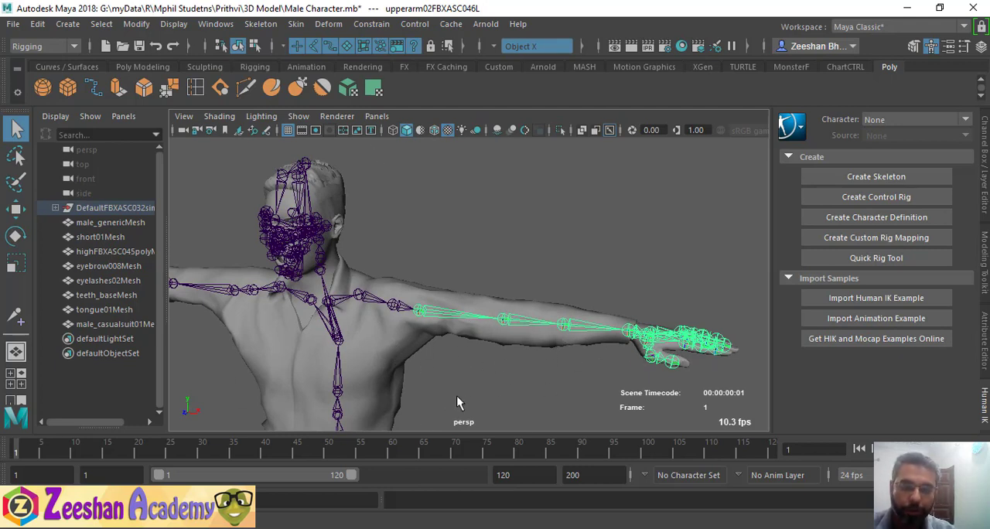
pyautogui.moveTo(403, 377)
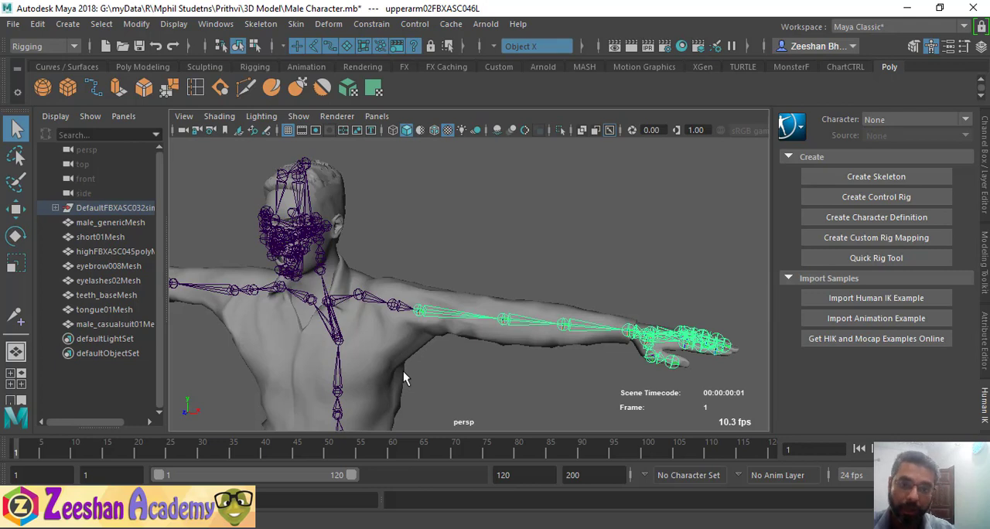
pyautogui.moveTo(441, 354)
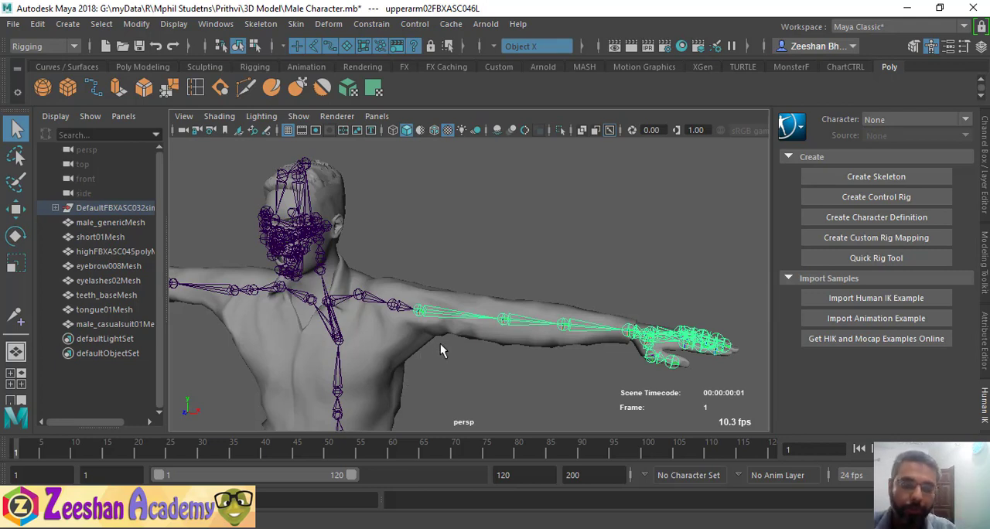
pyautogui.moveTo(501, 339)
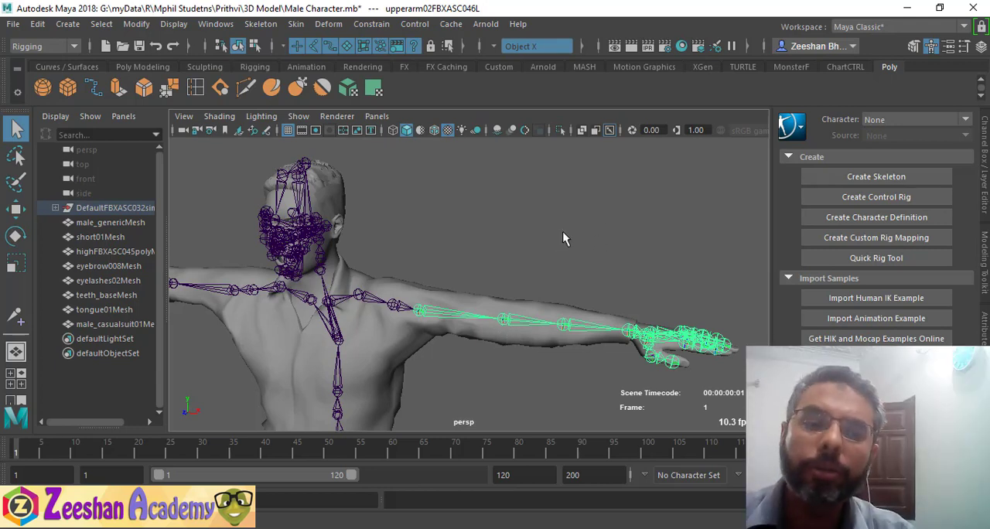
pyautogui.moveTo(580, 321)
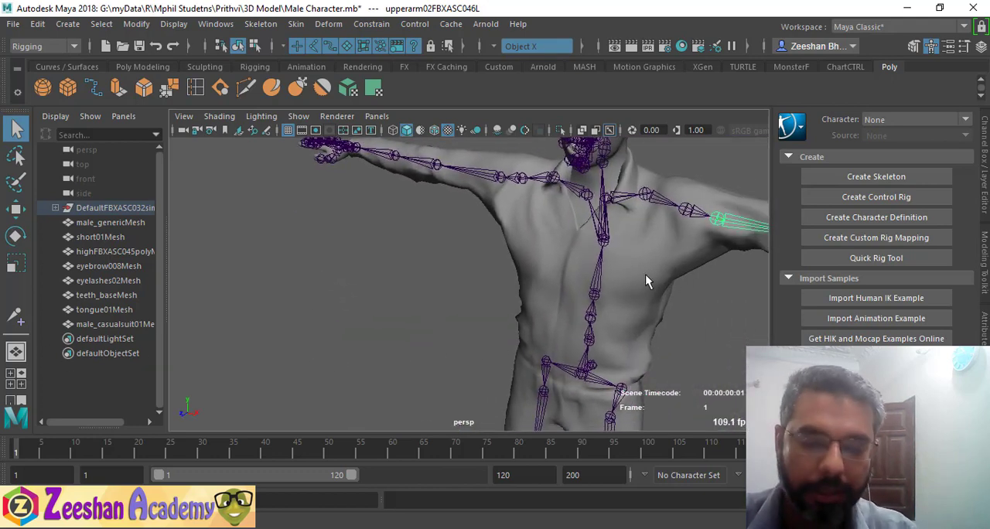
# - Activate the Insert Joints tool from the Rigging menu set's Skeleton menu
pyautogui.click(43, 46)
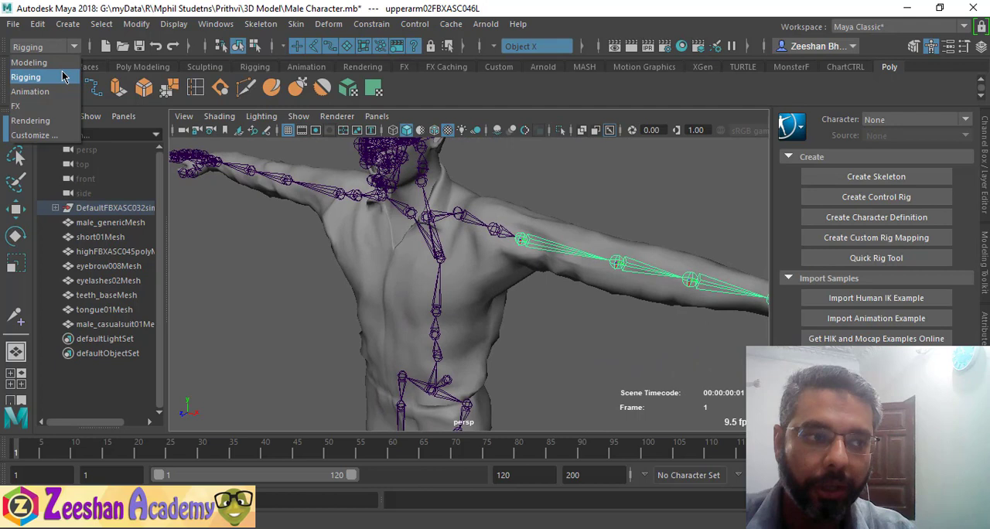
pyautogui.click(261, 24)
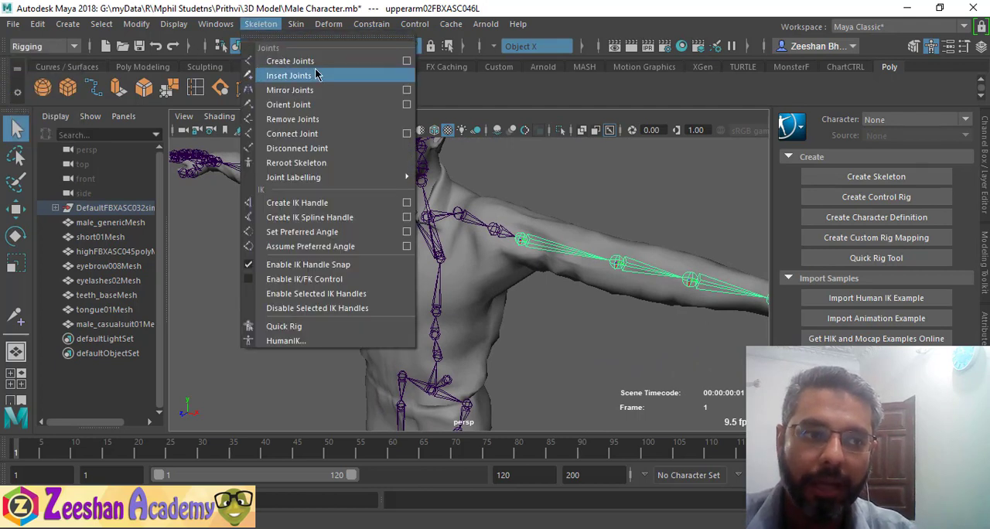
pyautogui.moveTo(406, 79)
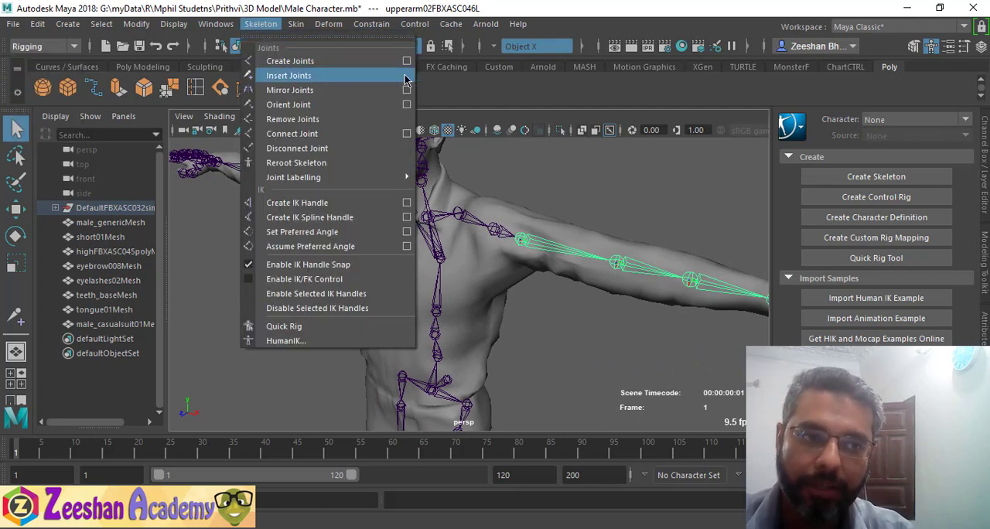
pyautogui.moveTo(307, 75)
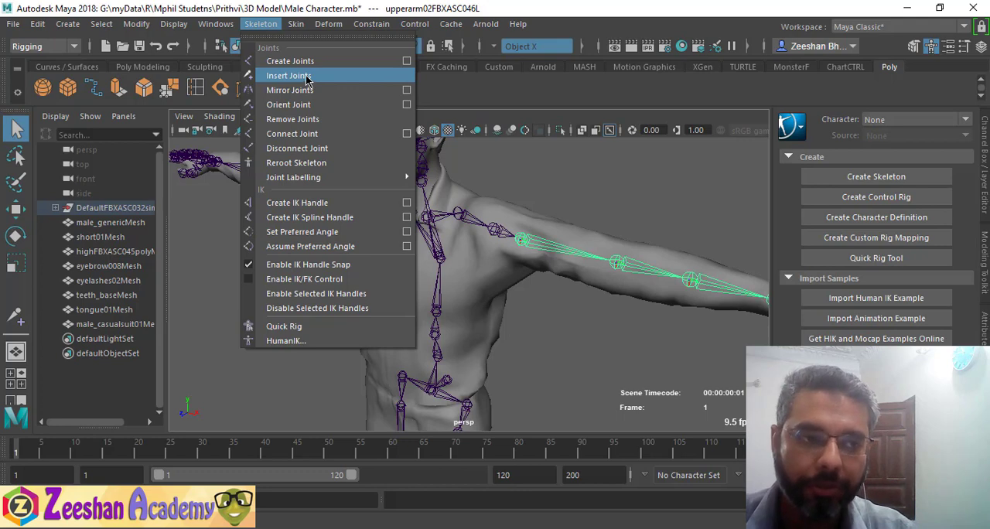
pyautogui.click(288, 75)
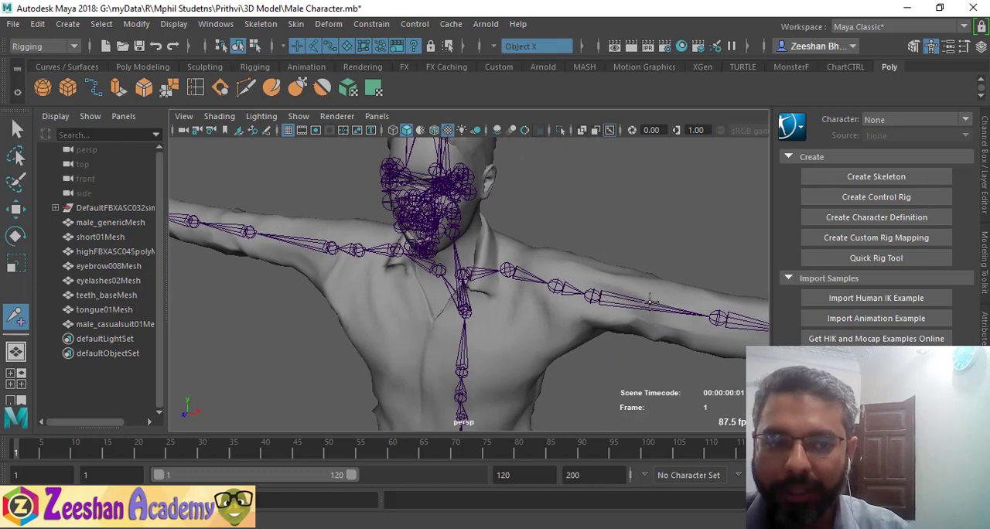
pyautogui.moveTo(639, 313)
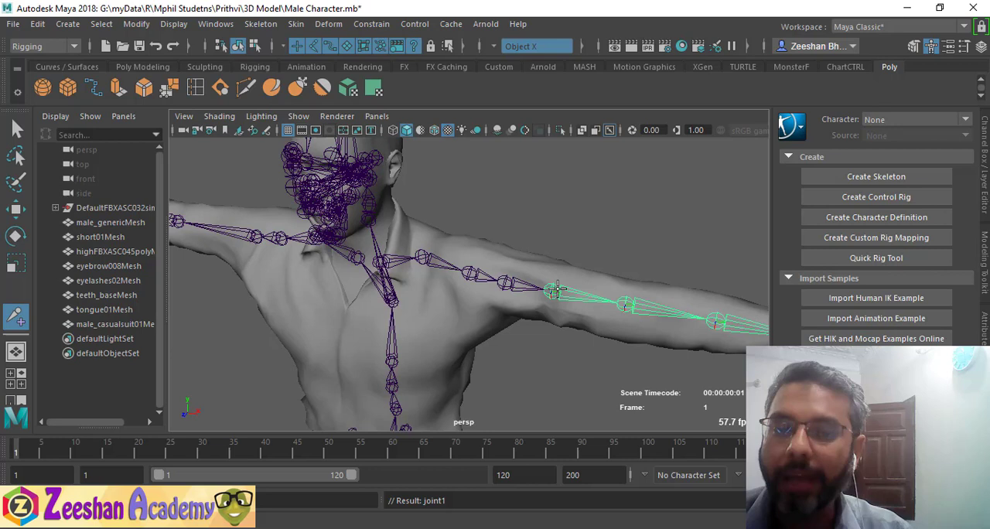
# - Insert two extra joints along each arm's upper bone, creating joint1 through joint4
pyautogui.click(549, 293)
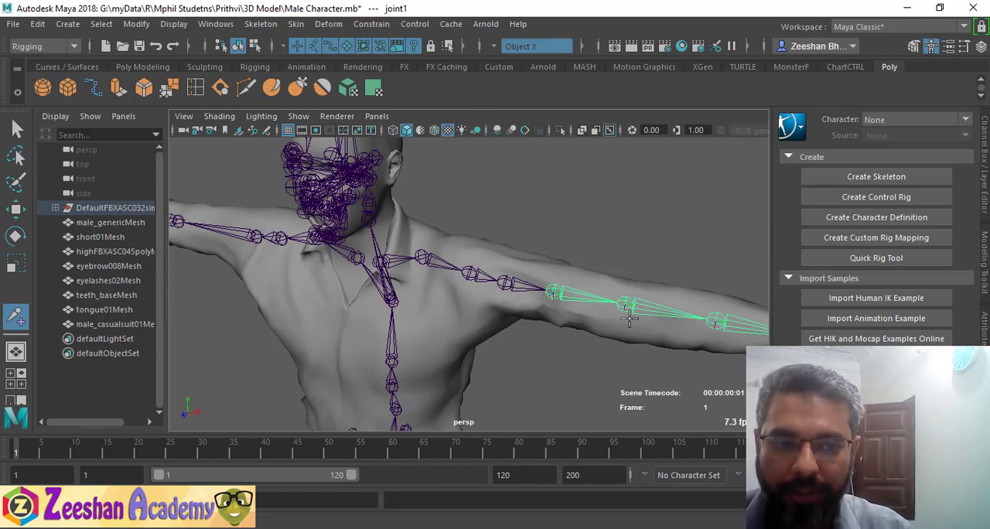
pyautogui.click(661, 310)
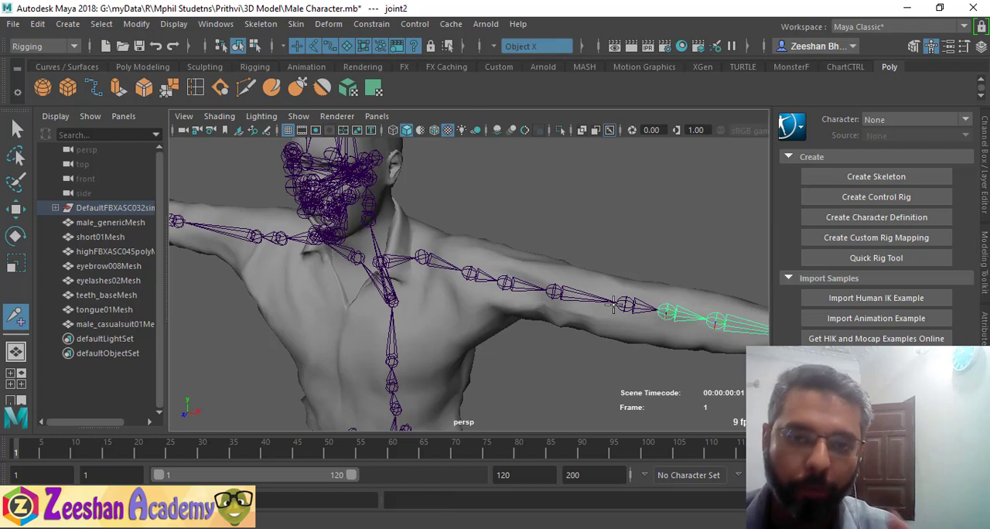
pyautogui.moveTo(623, 302)
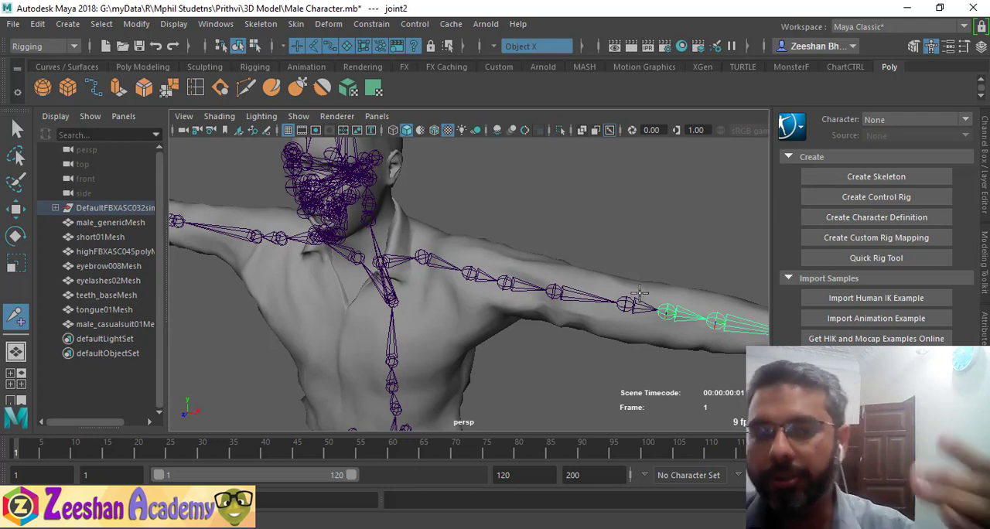
pyautogui.moveTo(669, 316)
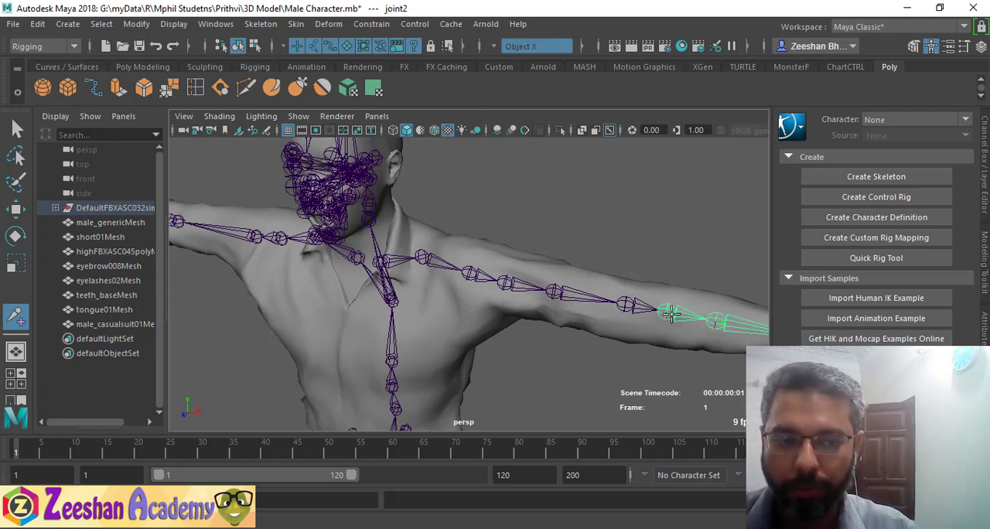
pyautogui.moveTo(553, 329)
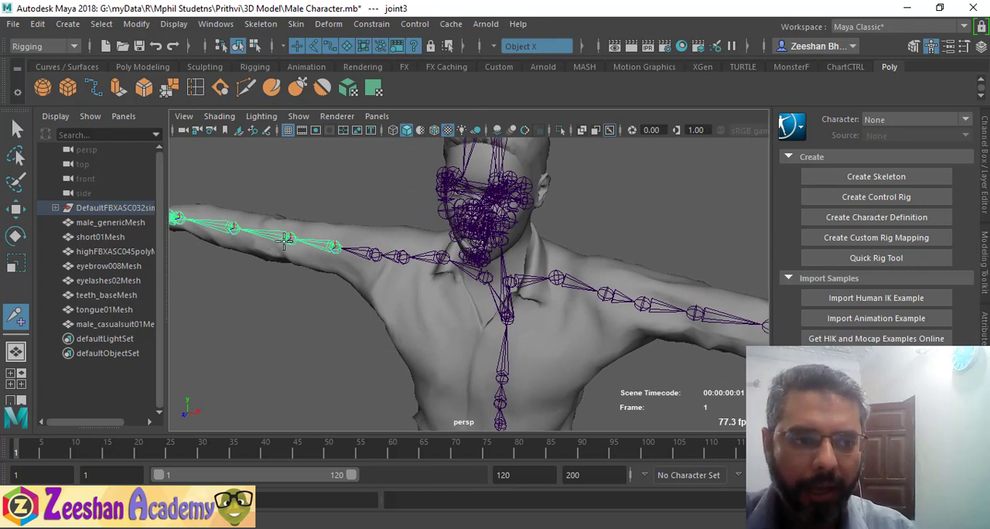
pyautogui.click(269, 236)
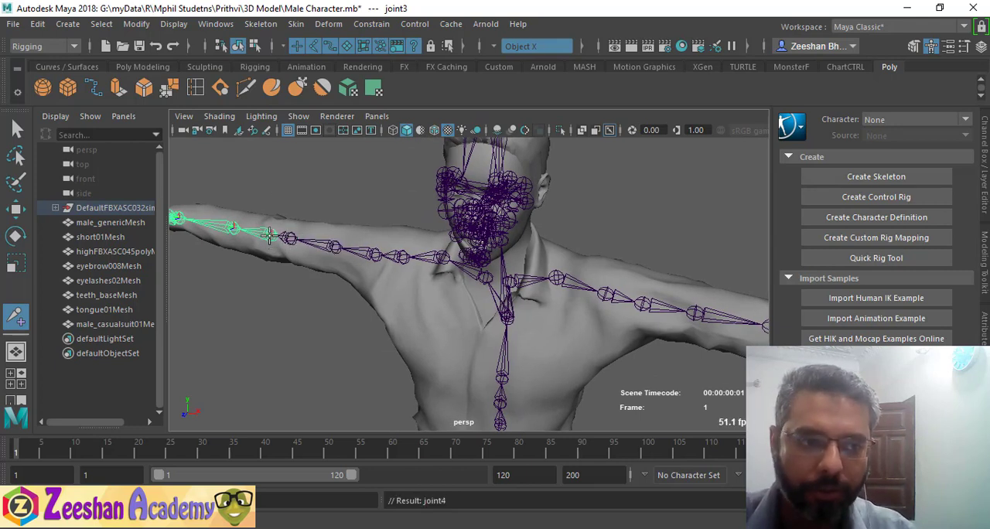
pyautogui.click(293, 249)
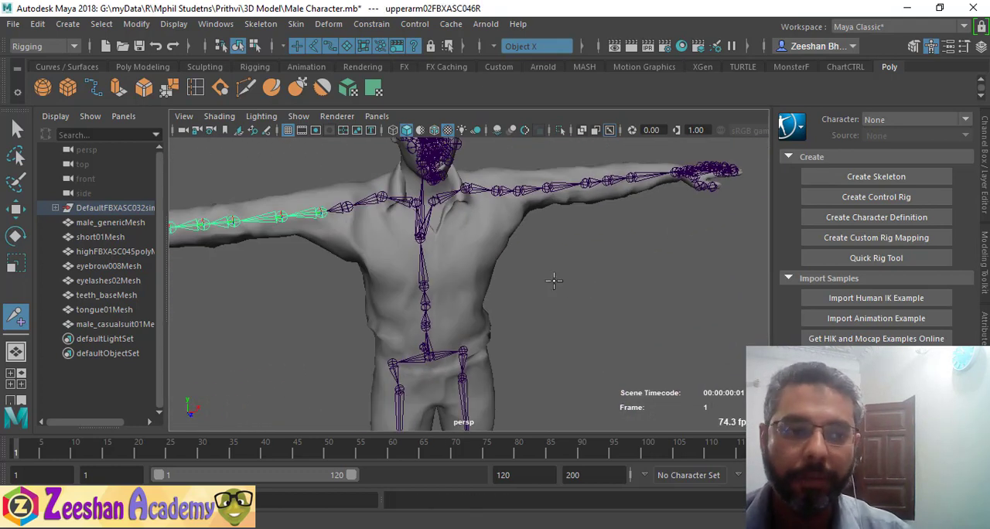
pyautogui.moveTo(570, 246)
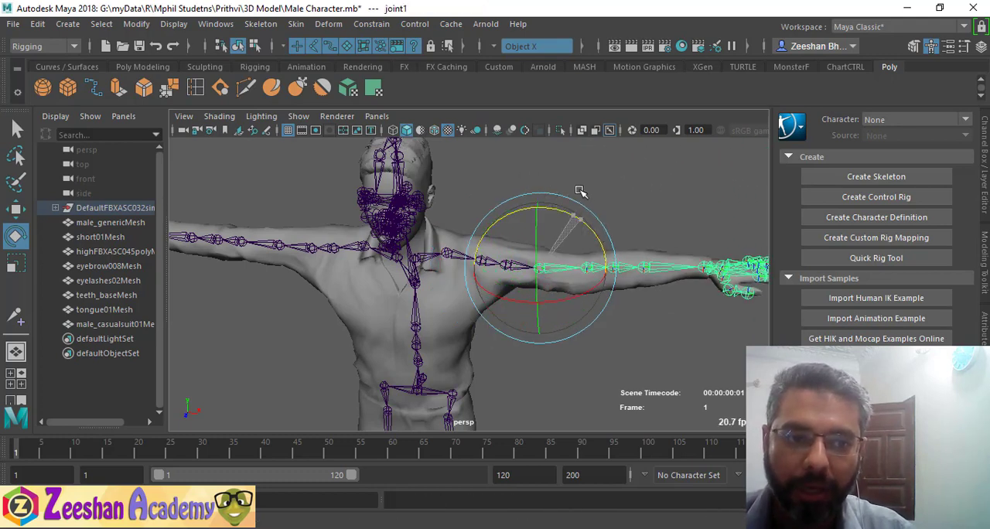
# - Rotate the upper arm and bend the forearm at the elbow to expose skin breaking
pyautogui.moveTo(581, 191); pyautogui.dragTo(540, 295)
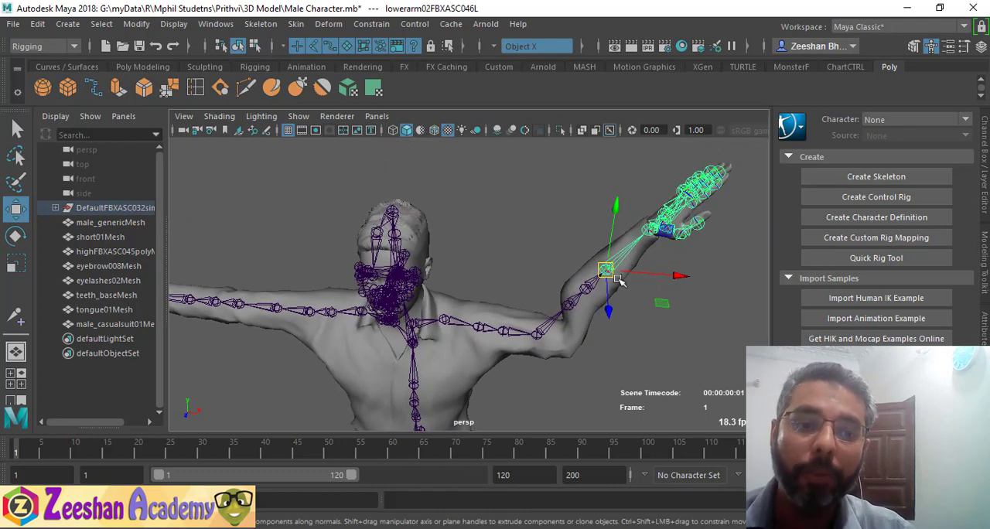
pyautogui.click(16, 236)
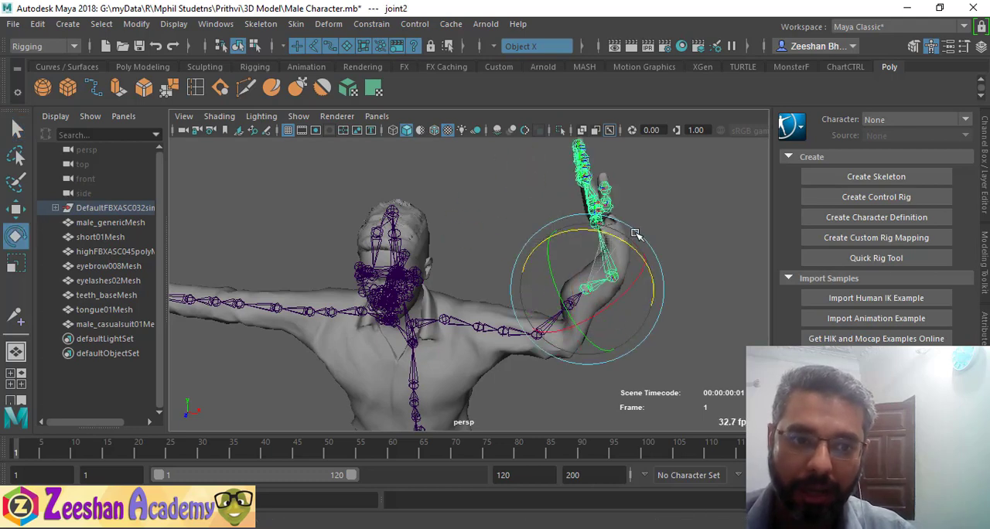
pyautogui.moveTo(635, 232); pyautogui.dragTo(731, 290)
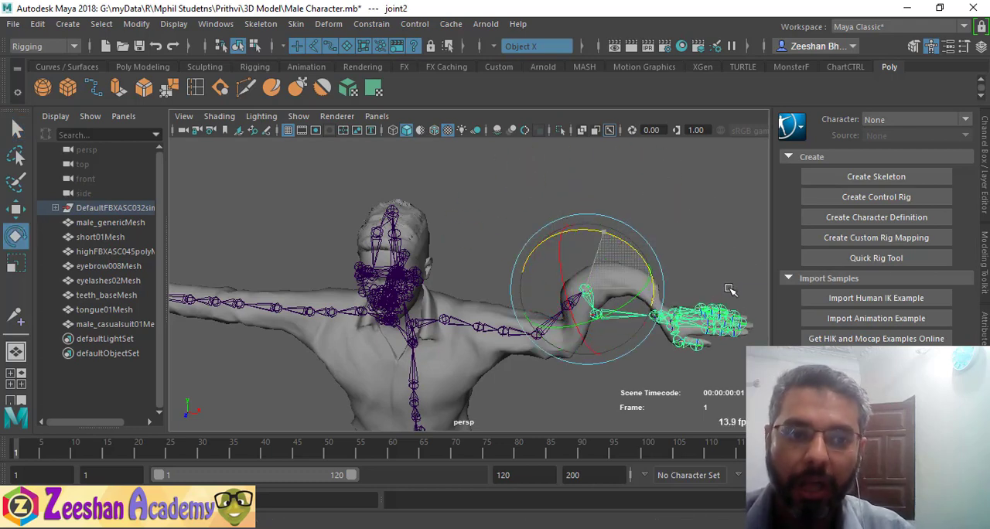
pyautogui.moveTo(730, 290); pyautogui.dragTo(595, 277)
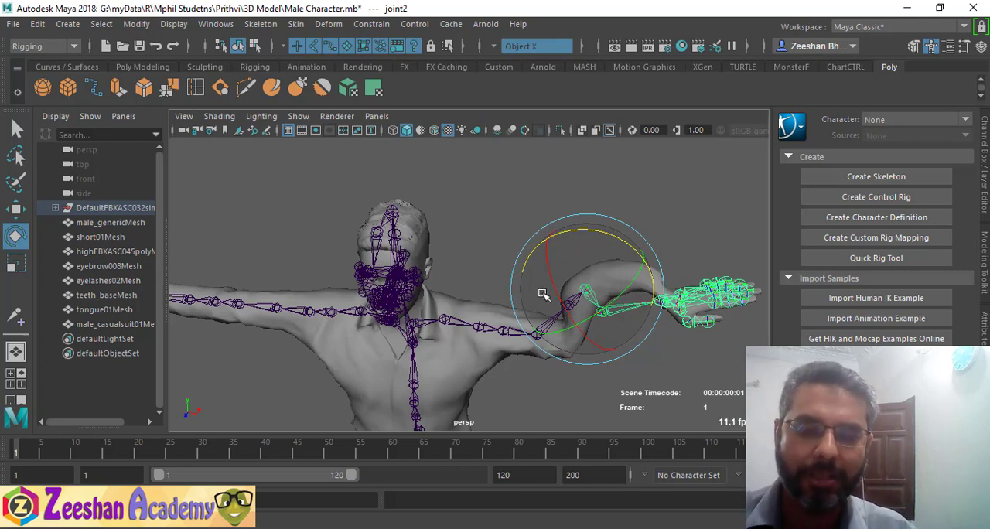
pyautogui.moveTo(565, 260)
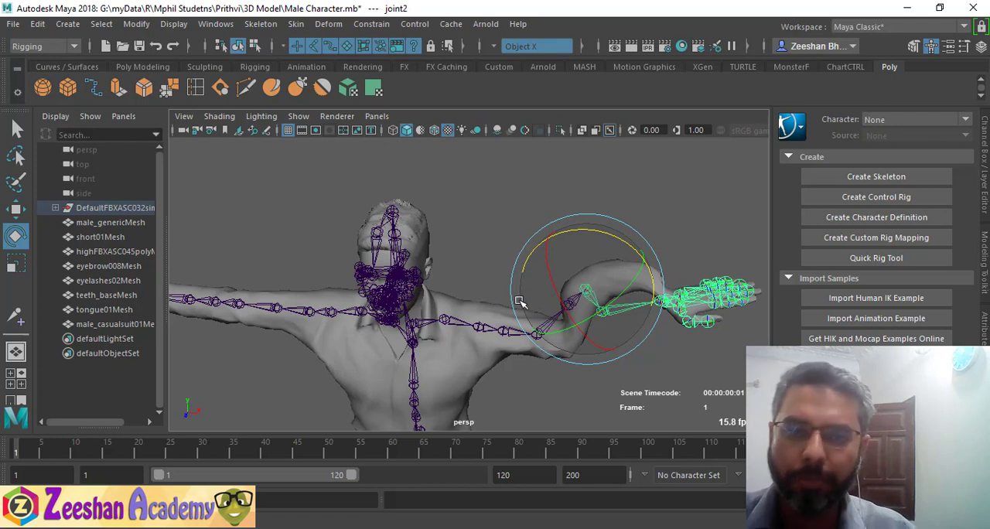
pyautogui.click(520, 301)
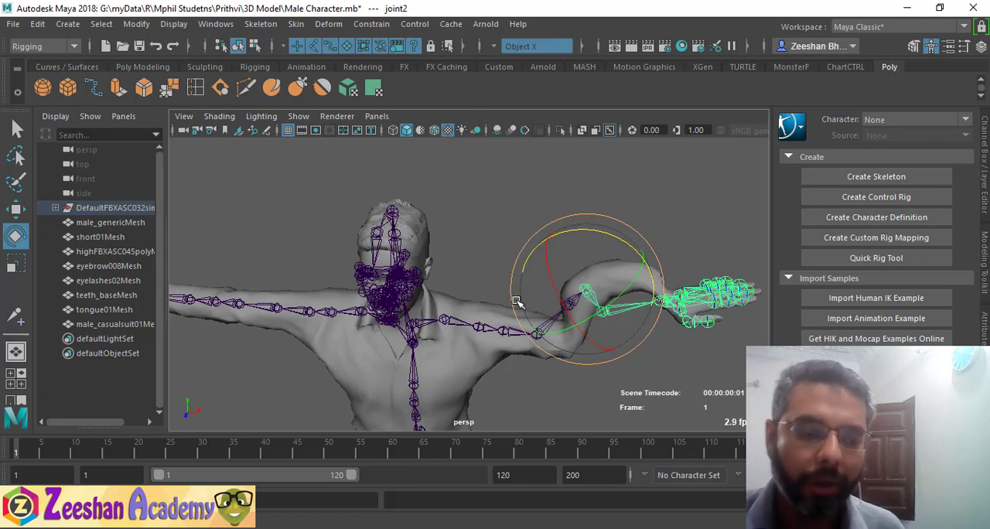